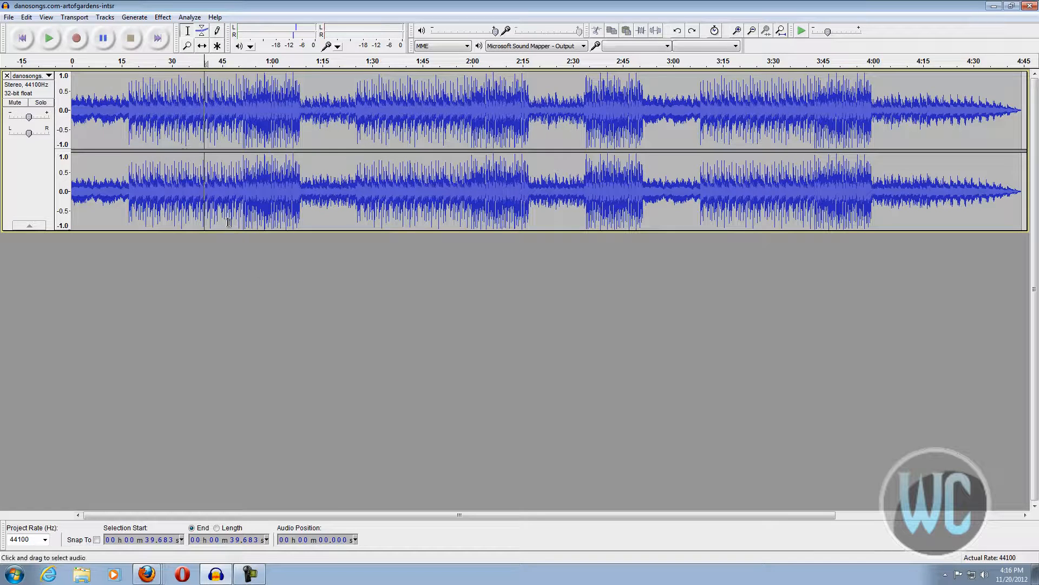
mouse_move(213, 282)
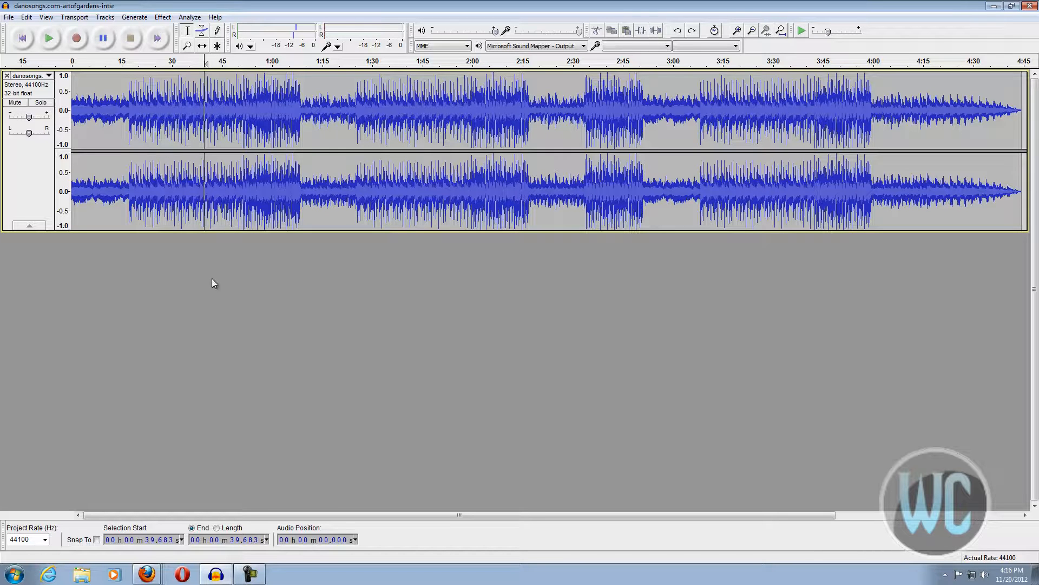
mouse_move(211, 327)
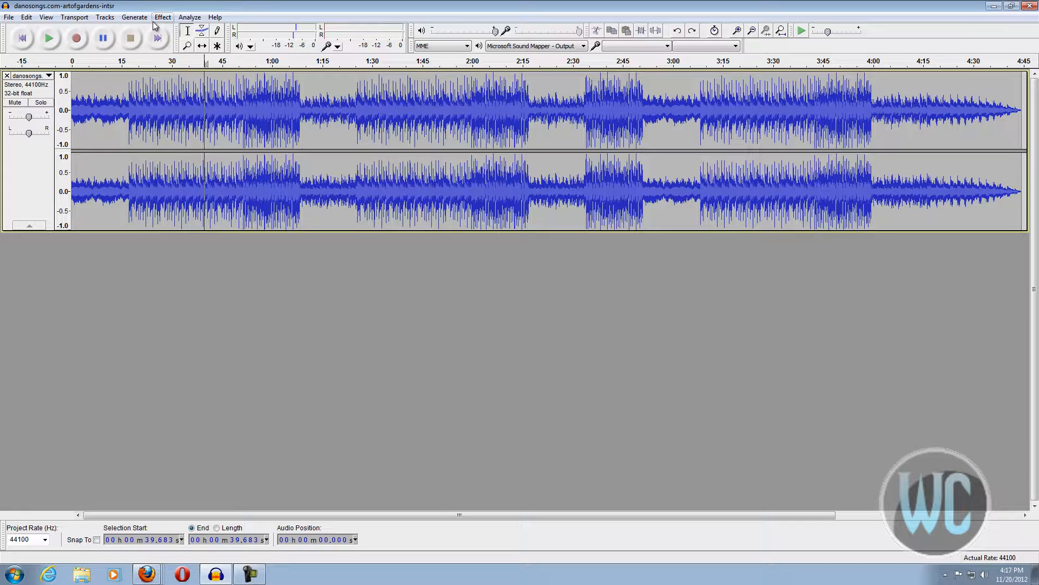
Step: Open the Equalization effect from the Effect menu, showing a flat 0 dB curve
left_click(162, 17)
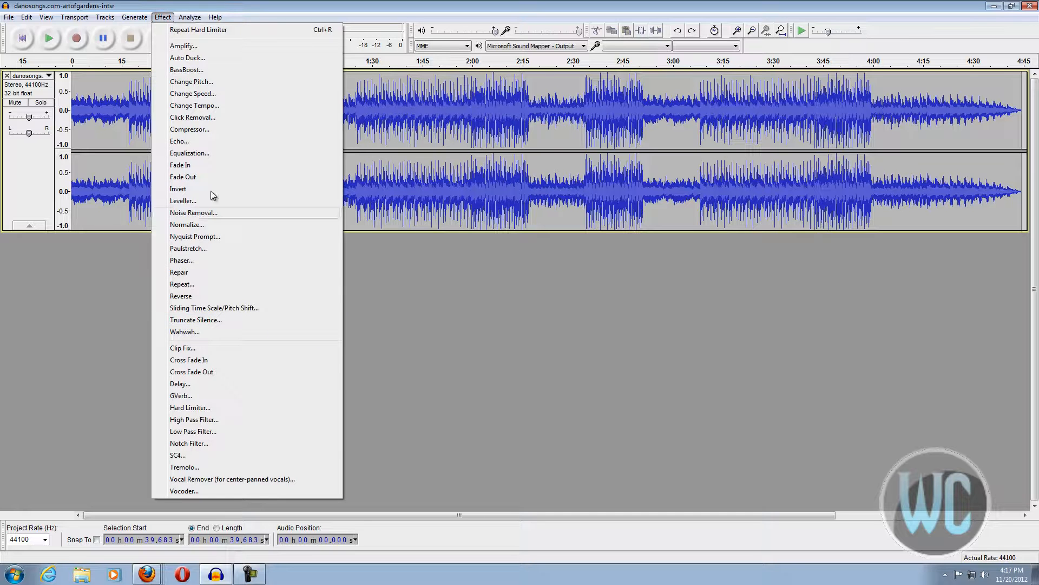
left_click(189, 17)
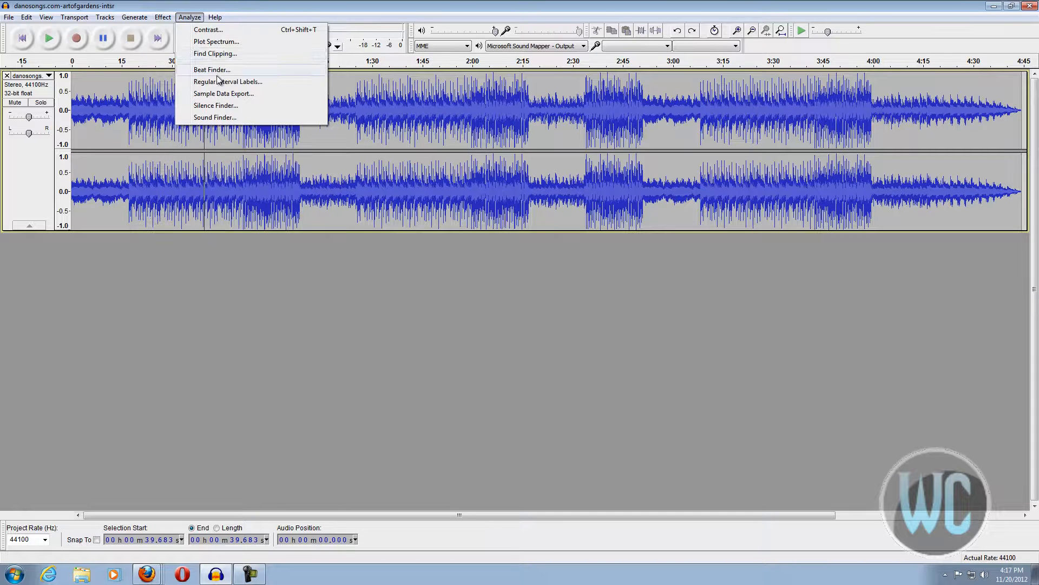
left_click(162, 17)
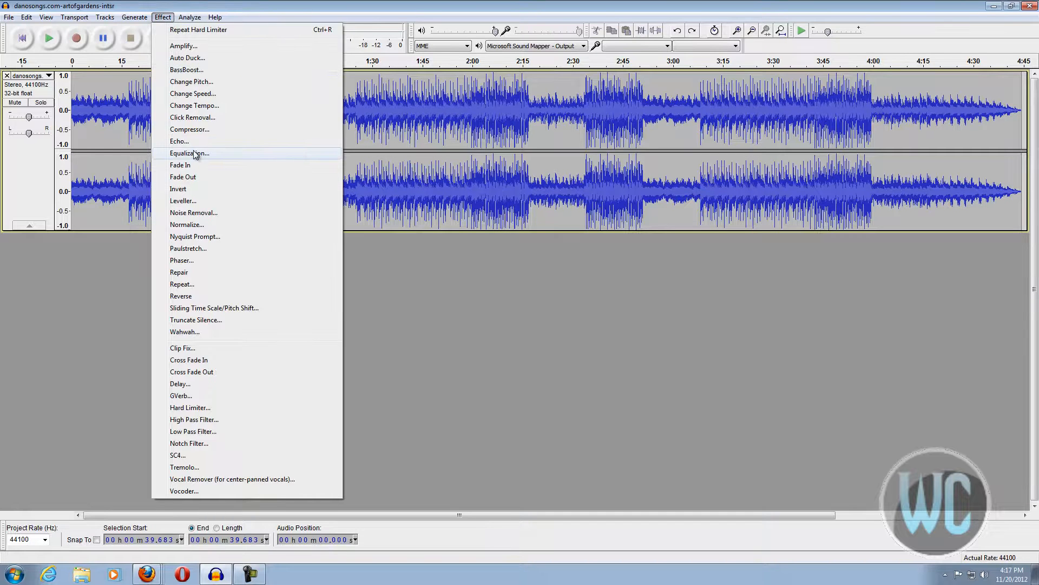
left_click(188, 152)
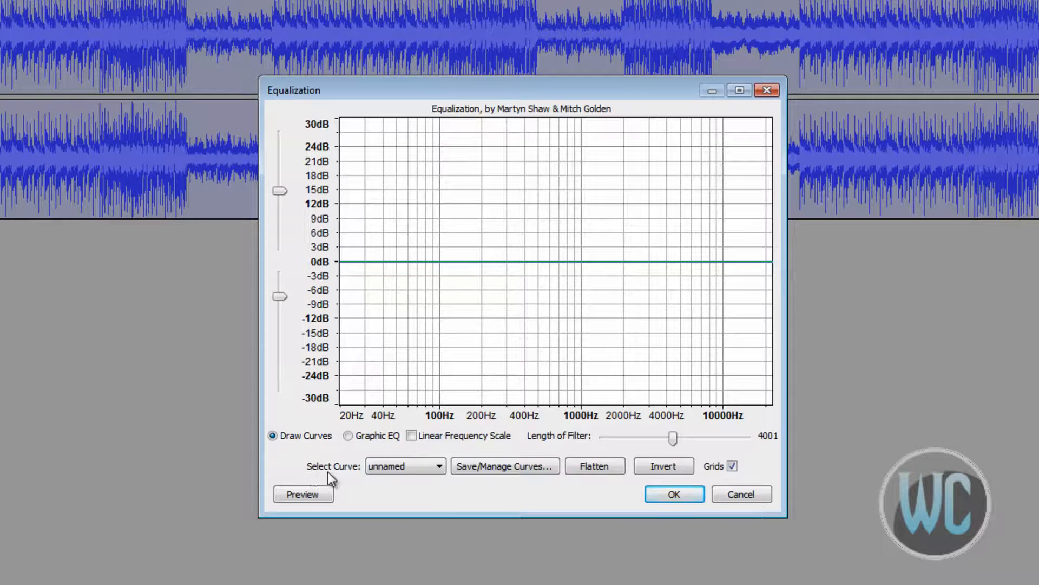
Step: Show the Select Curve list of preset equalization curves
left_click(436, 466)
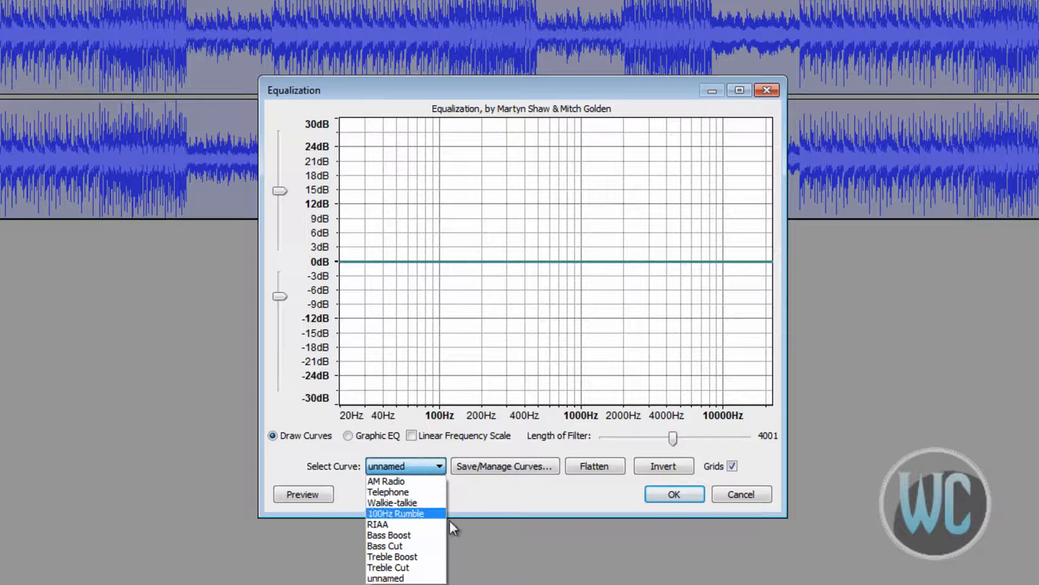
mouse_move(387, 480)
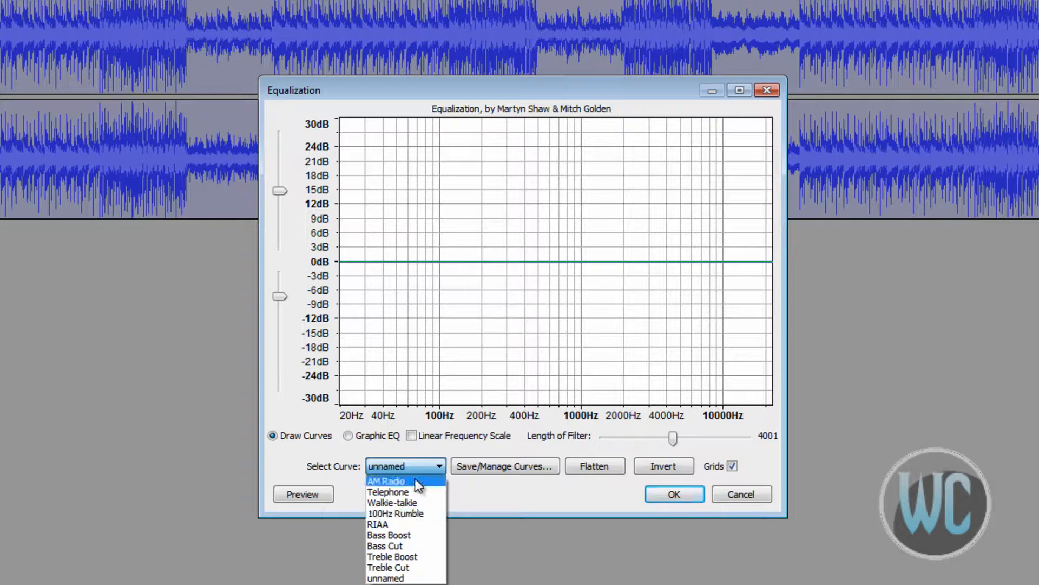
mouse_move(397, 491)
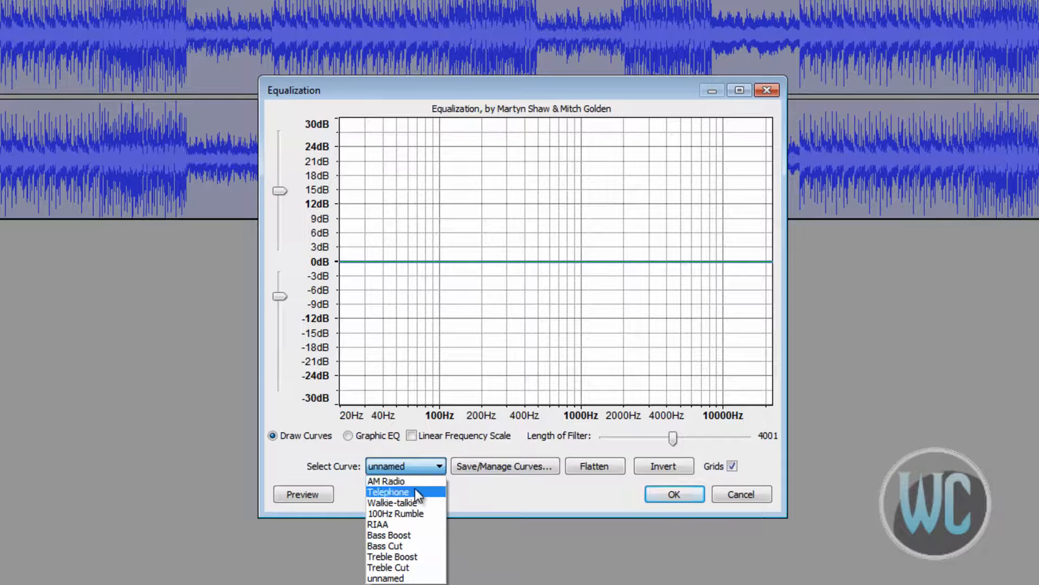
mouse_move(397, 502)
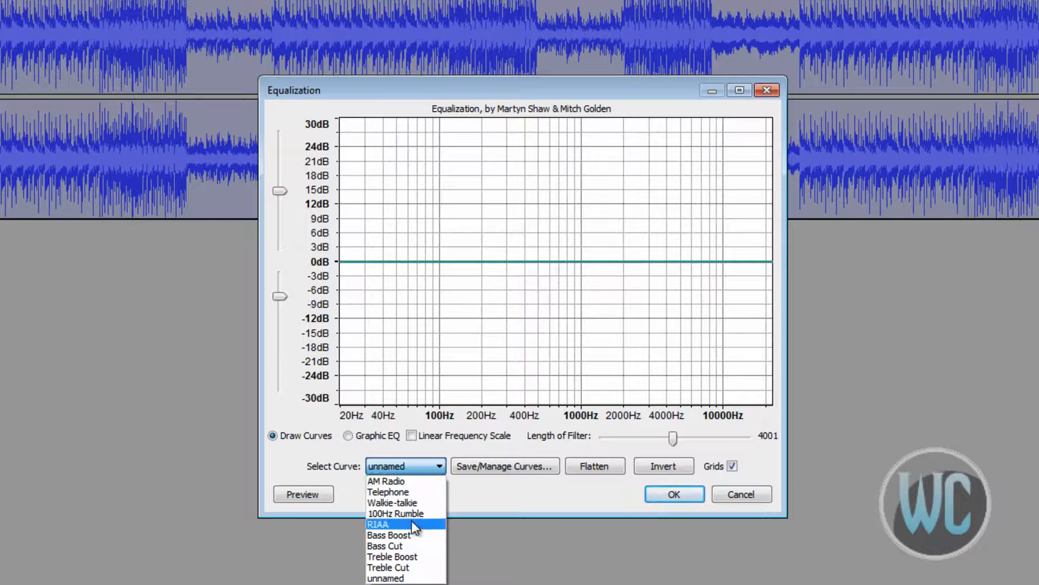
mouse_move(391, 528)
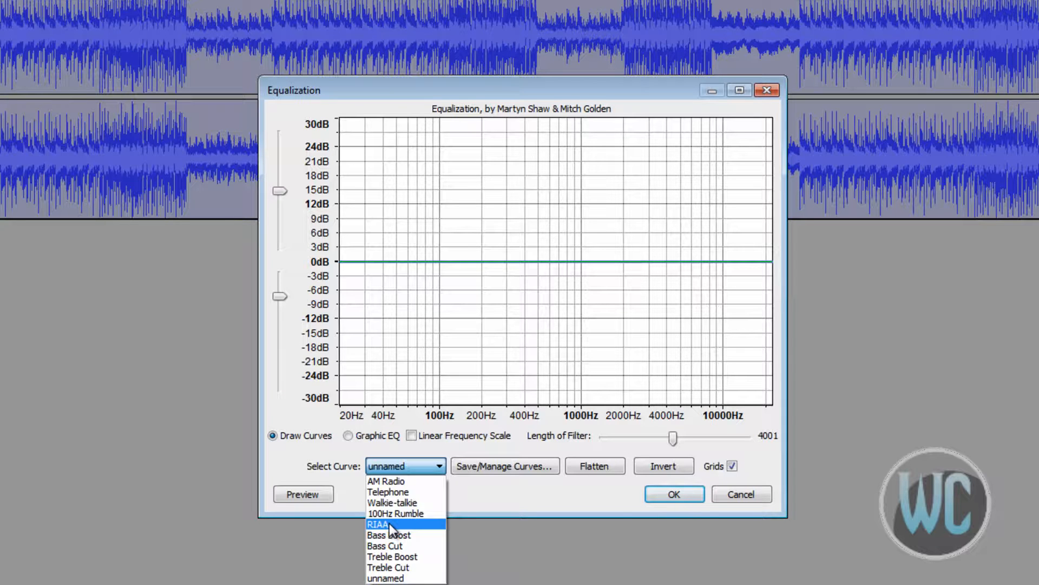
Step: Load the RIAA preset curve and preview how it sounds on the song
left_click(378, 524)
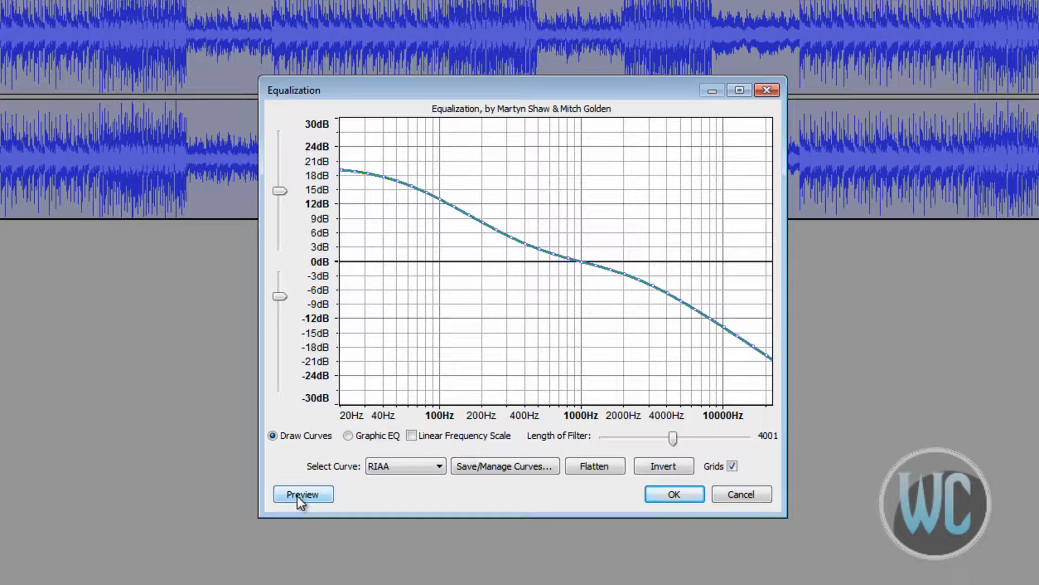
left_click(302, 494)
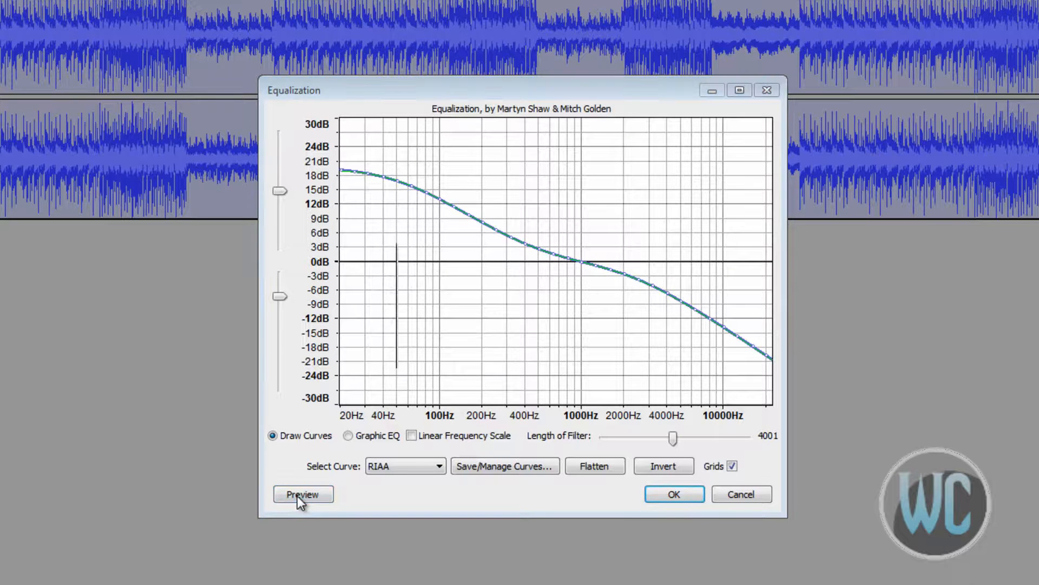
left_click(302, 494)
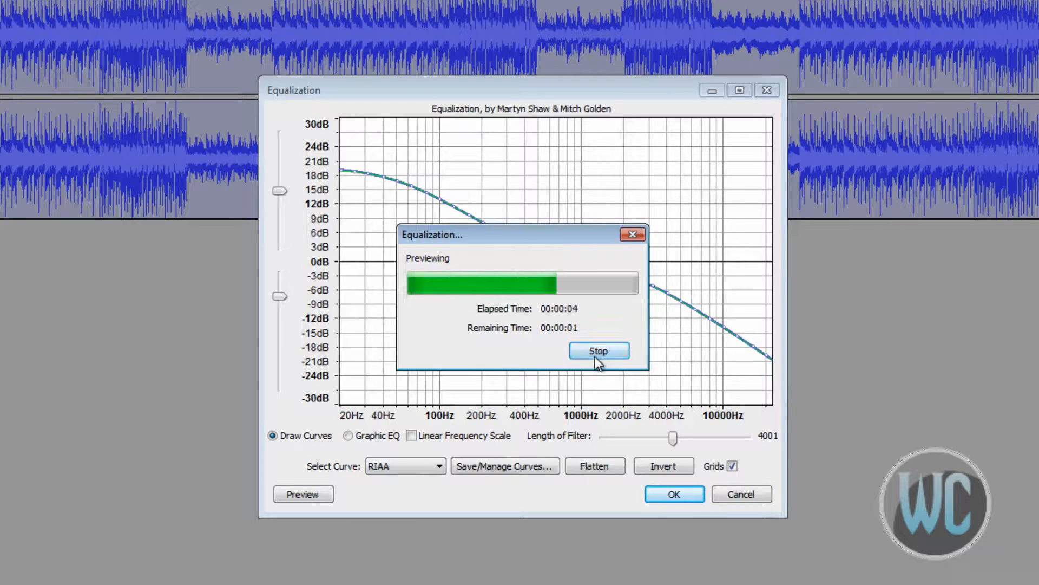
left_click(598, 350)
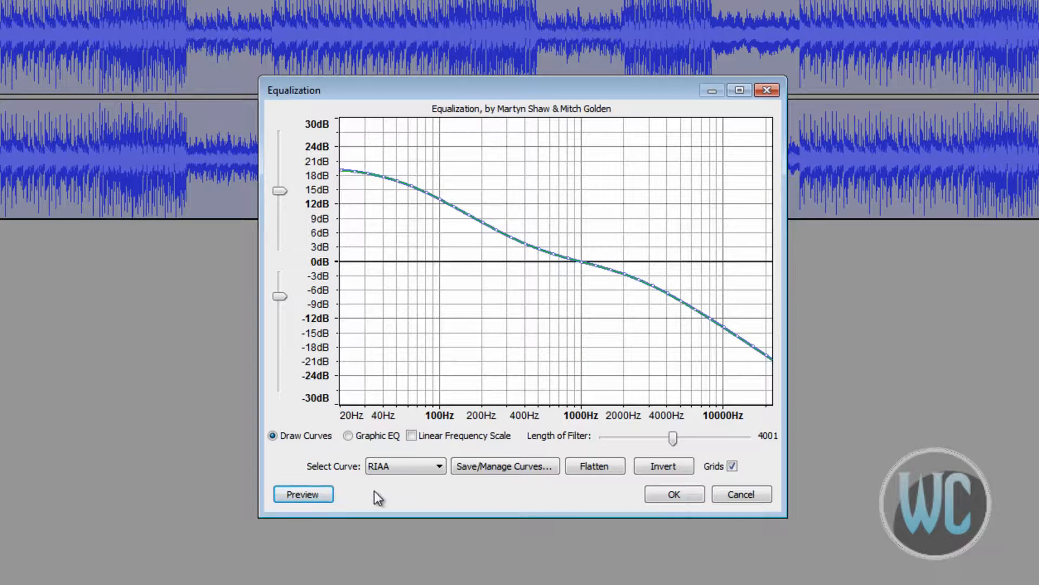
mouse_move(370, 493)
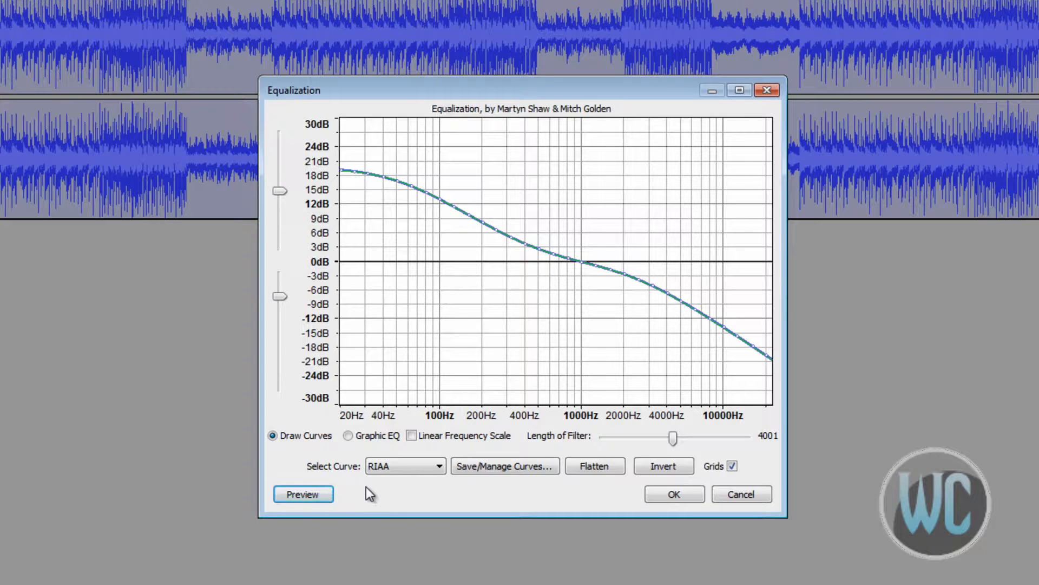
left_click(302, 493)
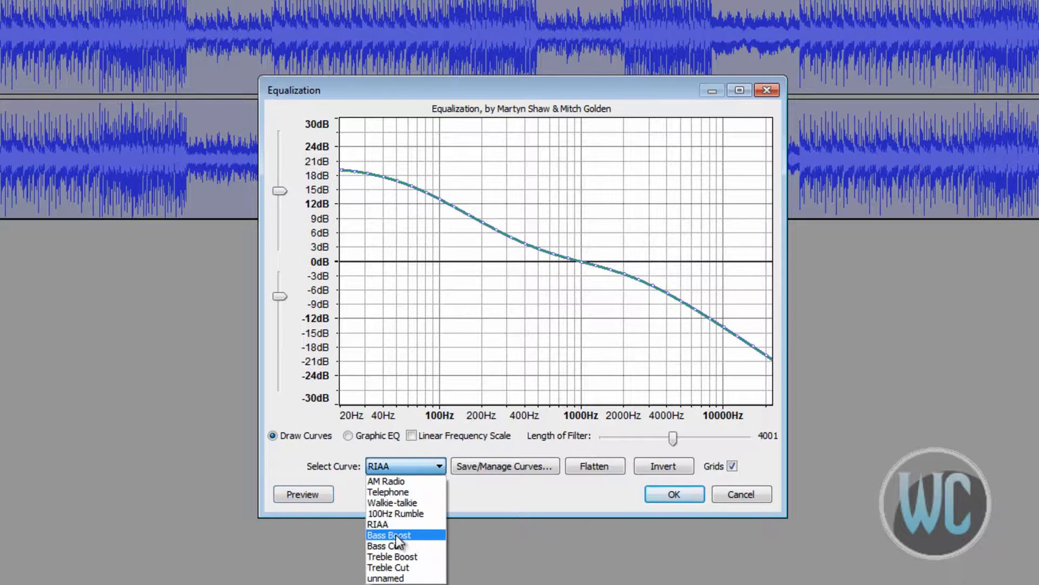
Step: Load the Bass Boost preset curve and preview it on the song
left_click(389, 535)
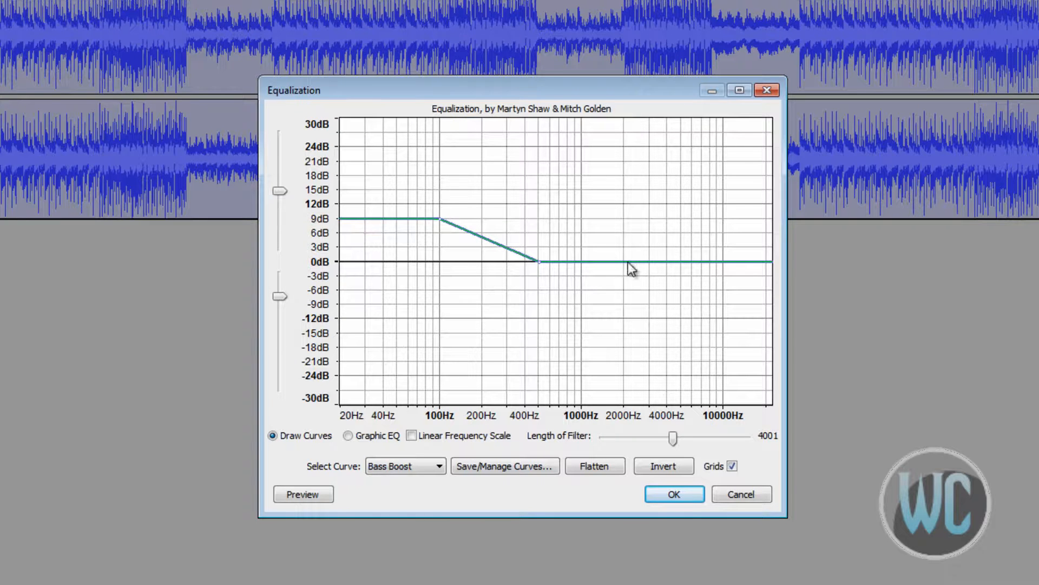
left_click(302, 494)
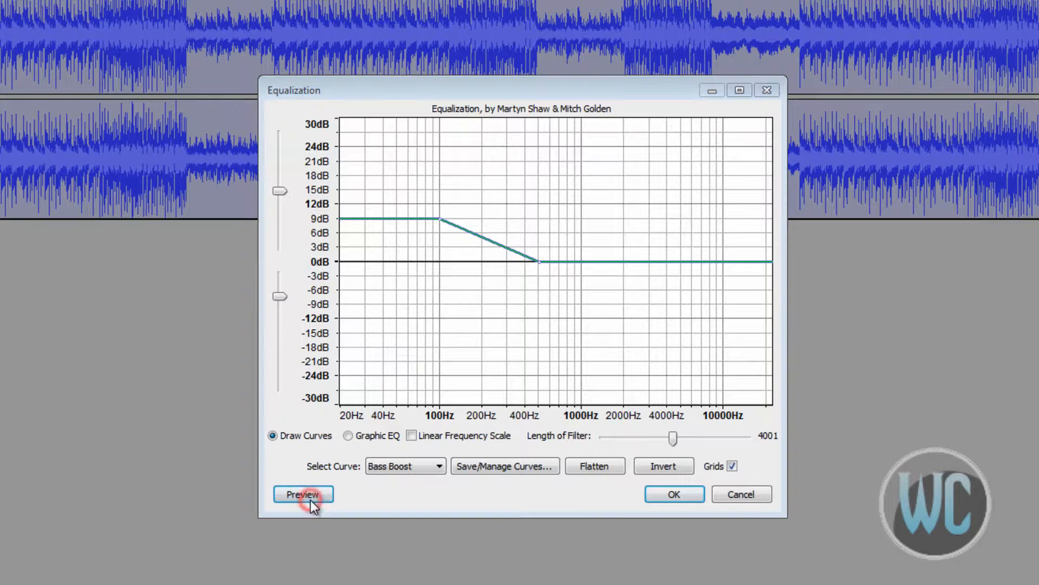
left_click(302, 494)
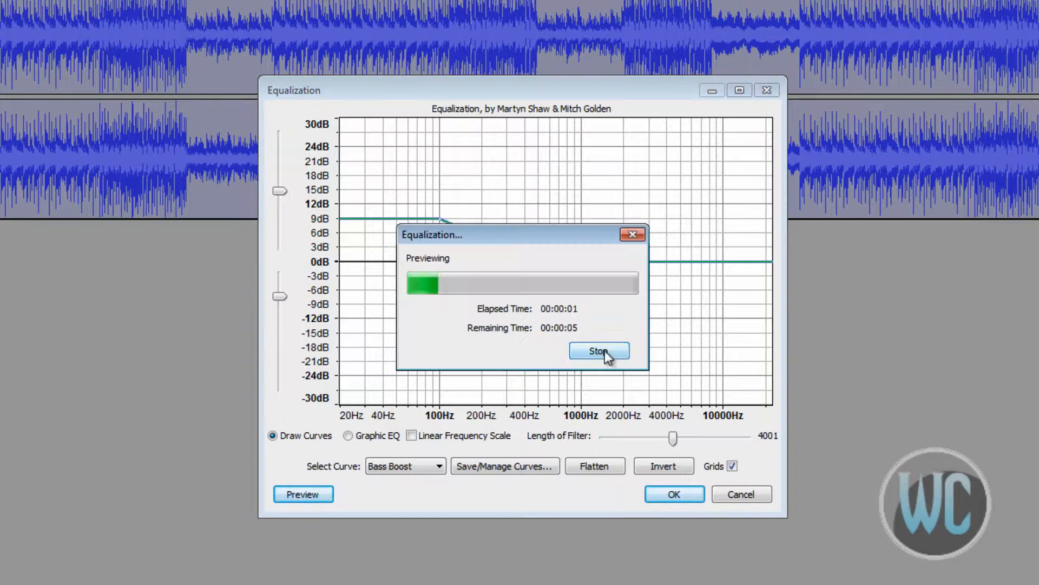
left_click(598, 350)
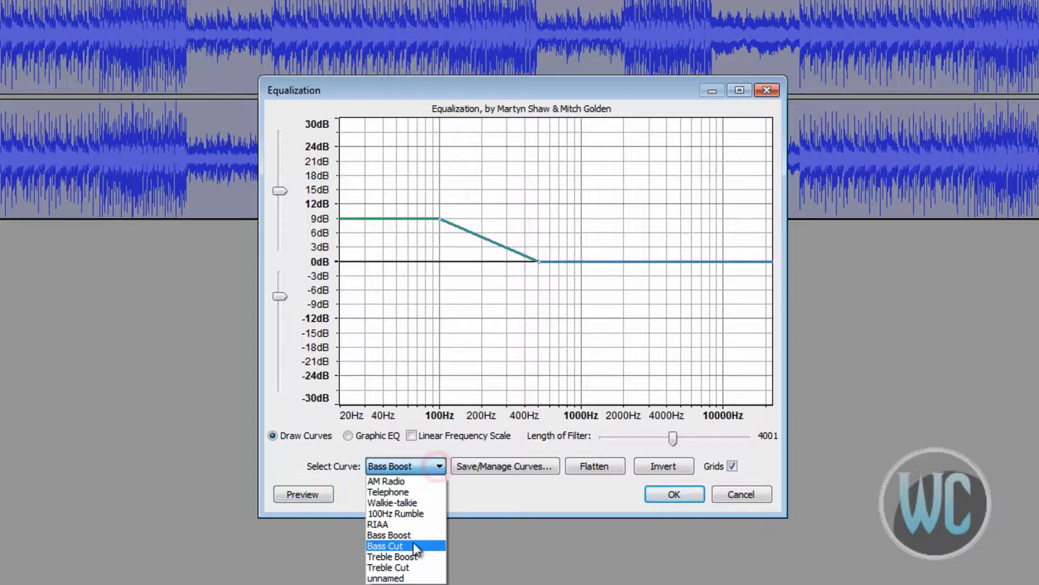
Step: Load the Bass Cut preset curve and preview it on the song
left_click(385, 546)
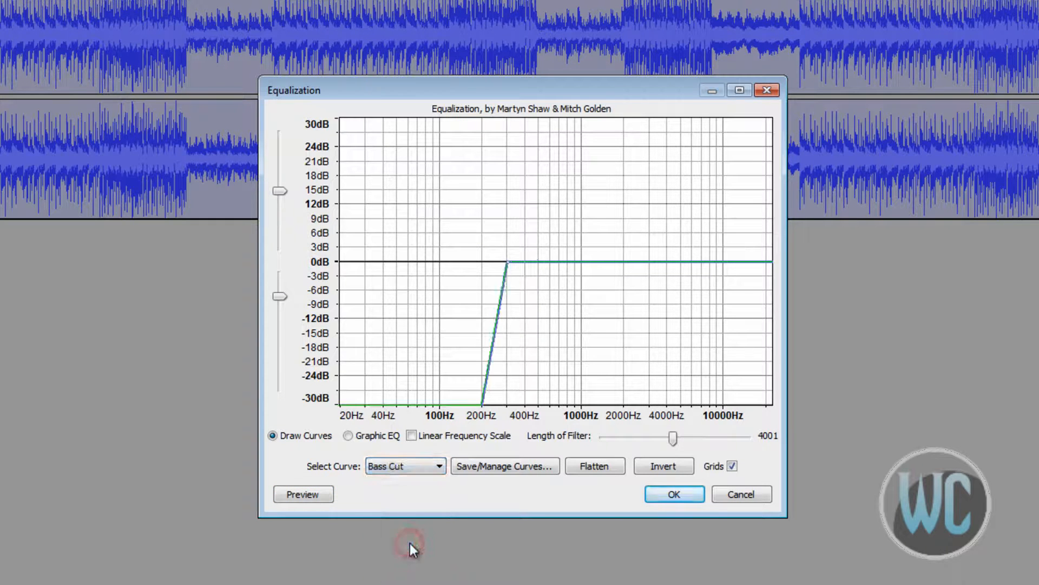
mouse_move(425, 280)
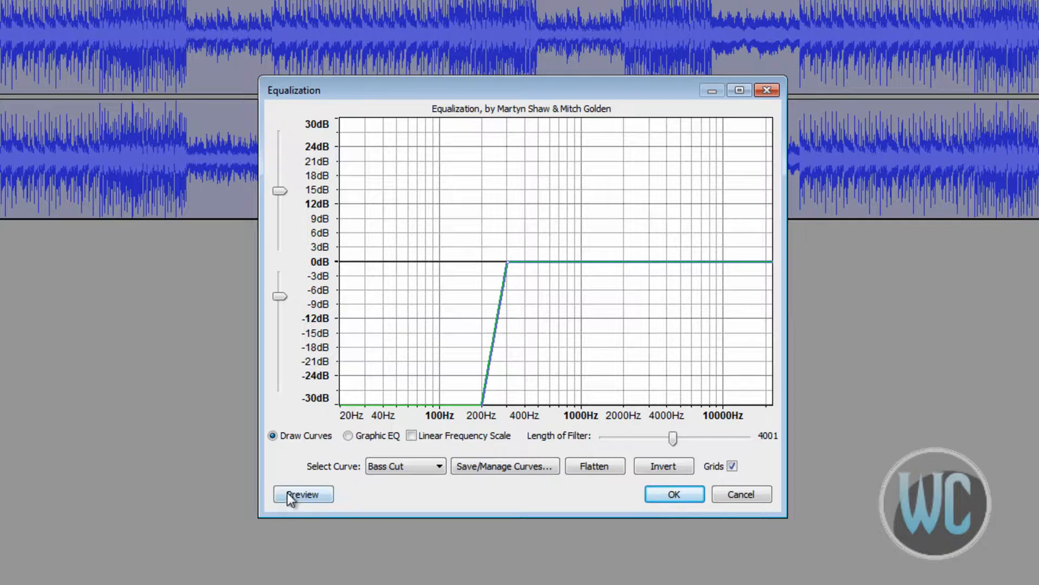
left_click(302, 494)
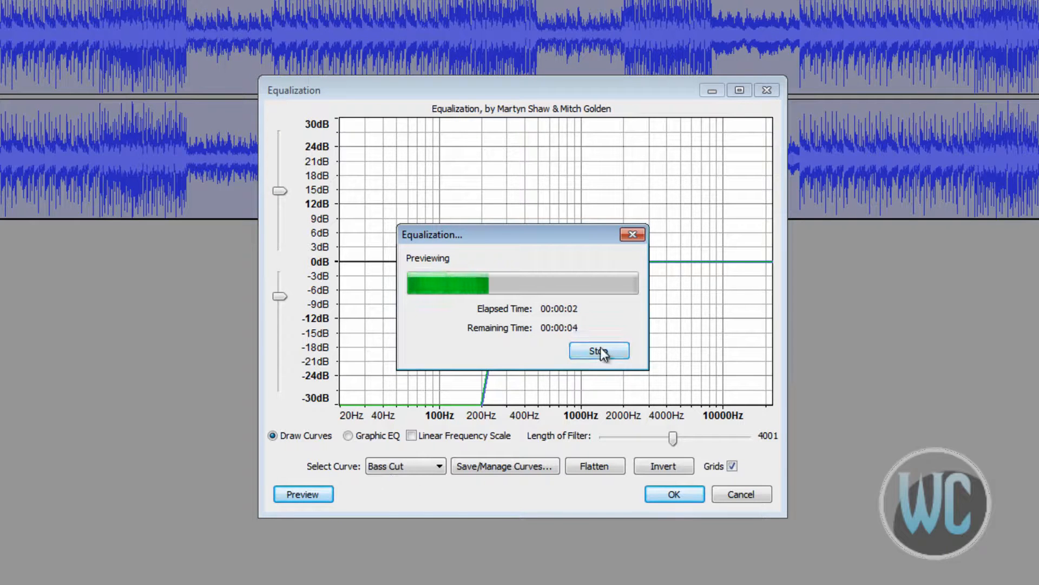
left_click(599, 349)
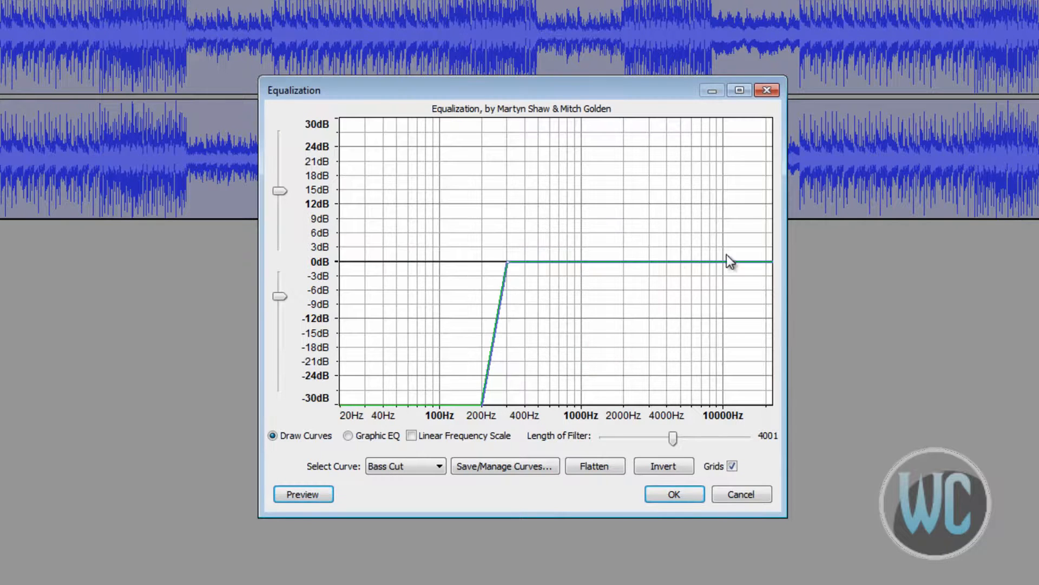
mouse_move(389, 414)
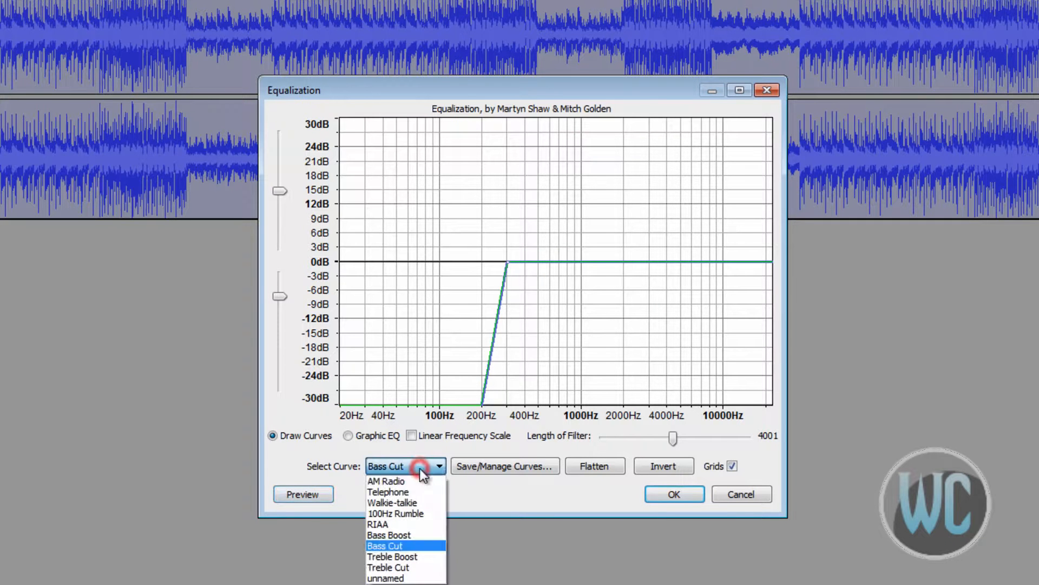
Step: Load the Treble Boost preset curve and preview it on the song
left_click(392, 557)
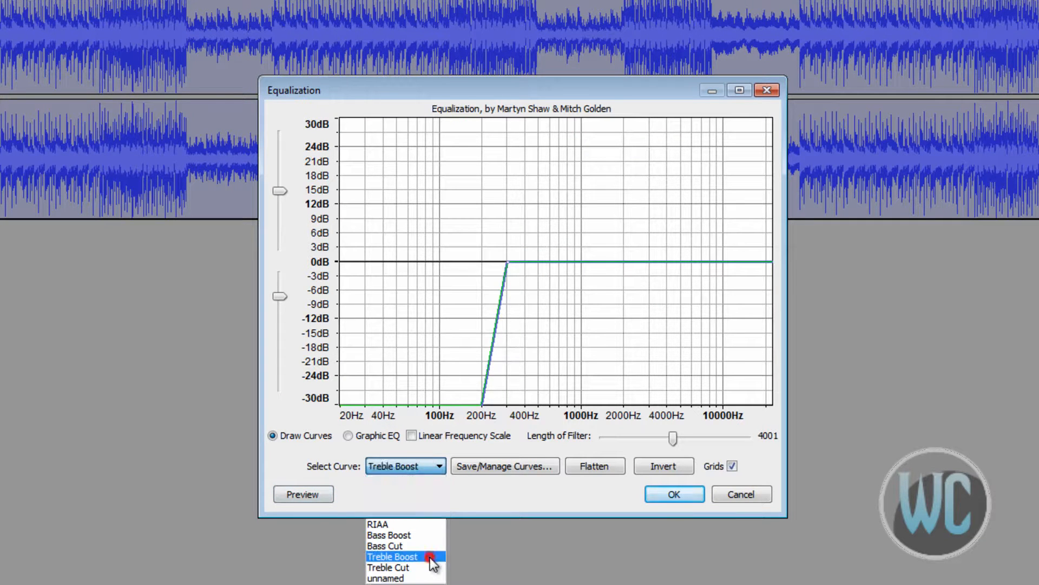
left_click(392, 557)
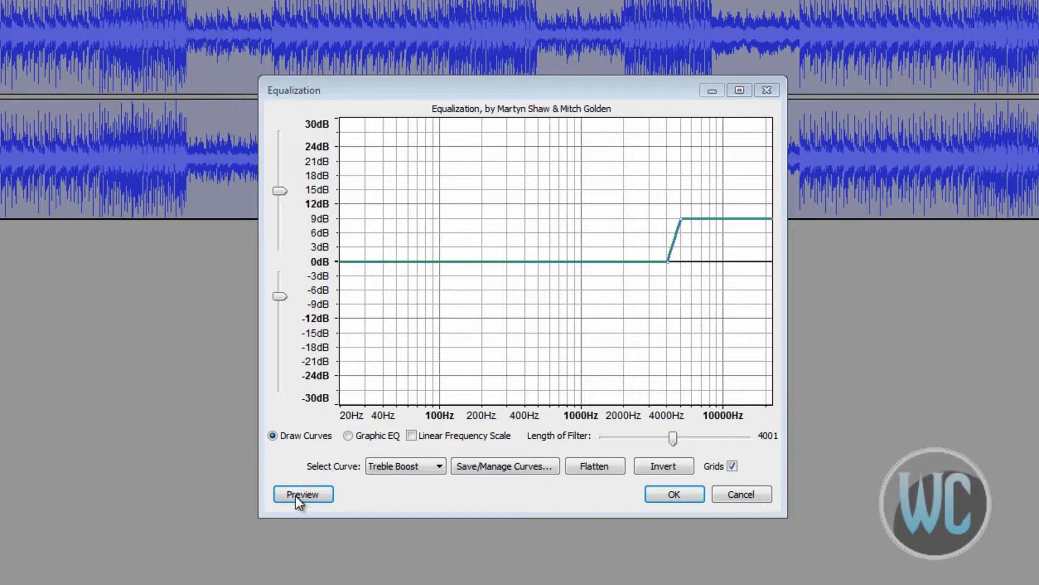
left_click(302, 494)
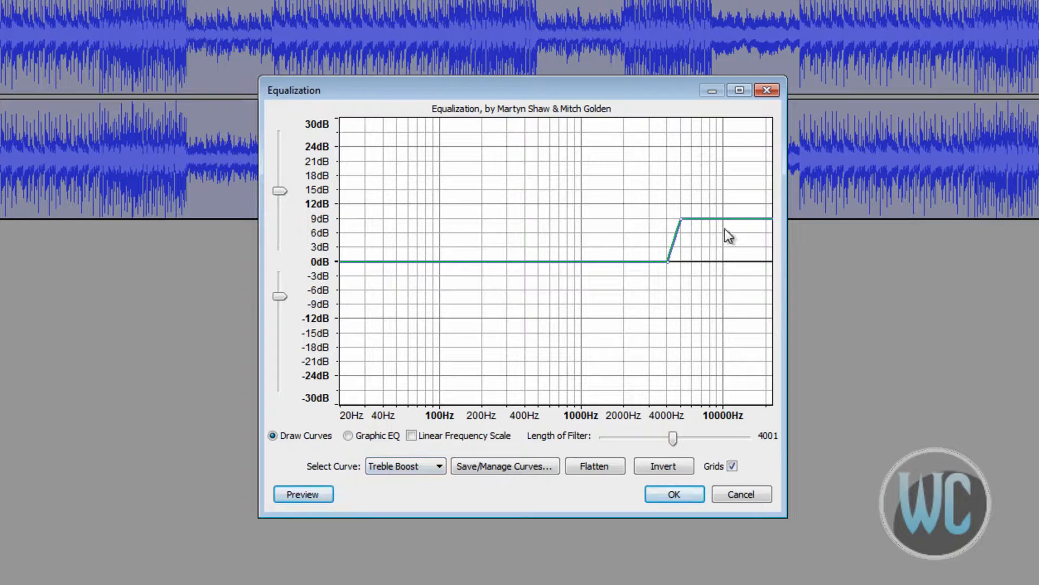
mouse_move(737, 219)
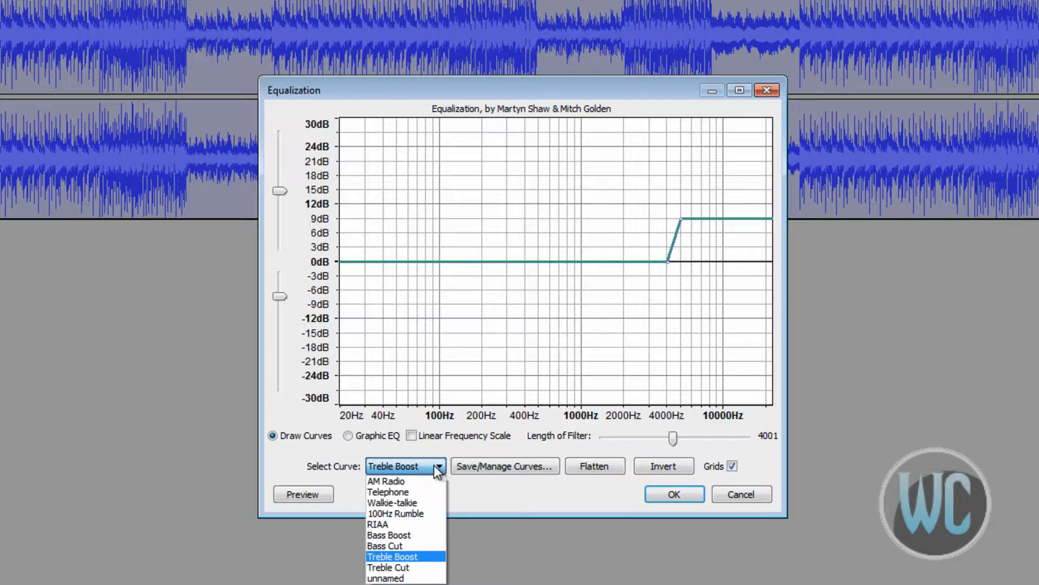
mouse_move(386, 545)
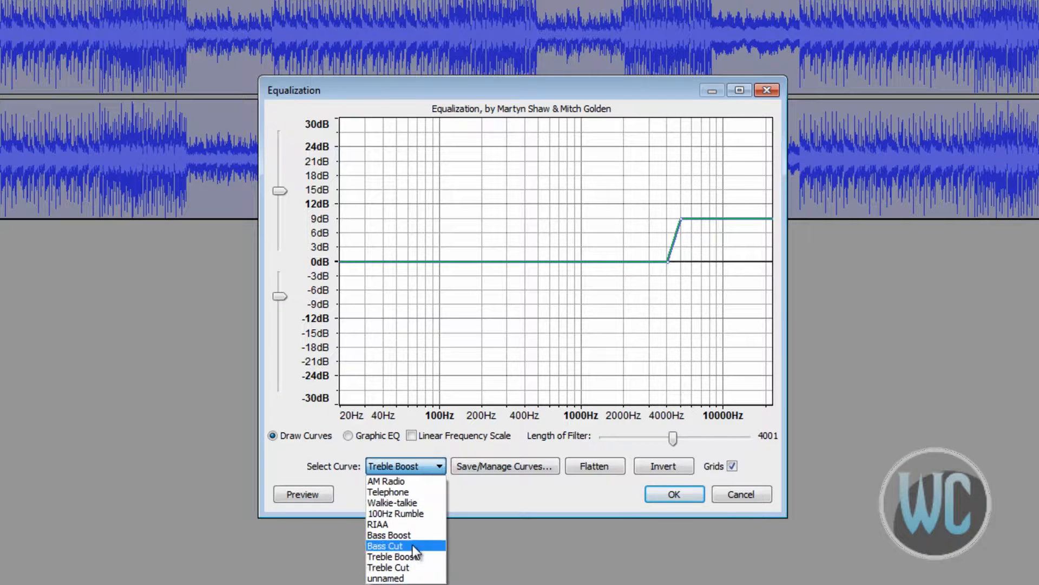
Step: Load the Treble Cut preset curve and preview it on the song
left_click(388, 567)
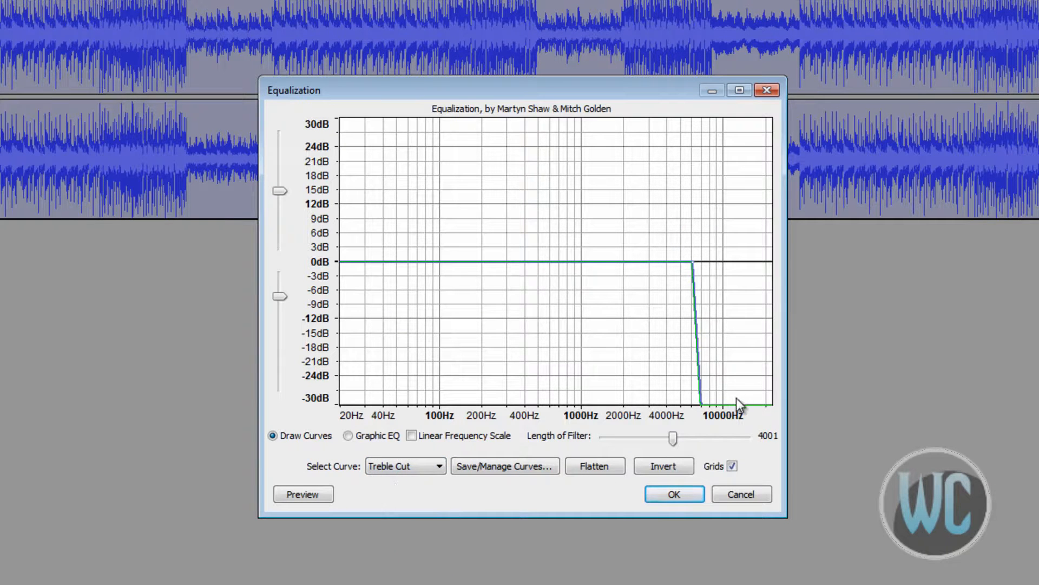
left_click(302, 494)
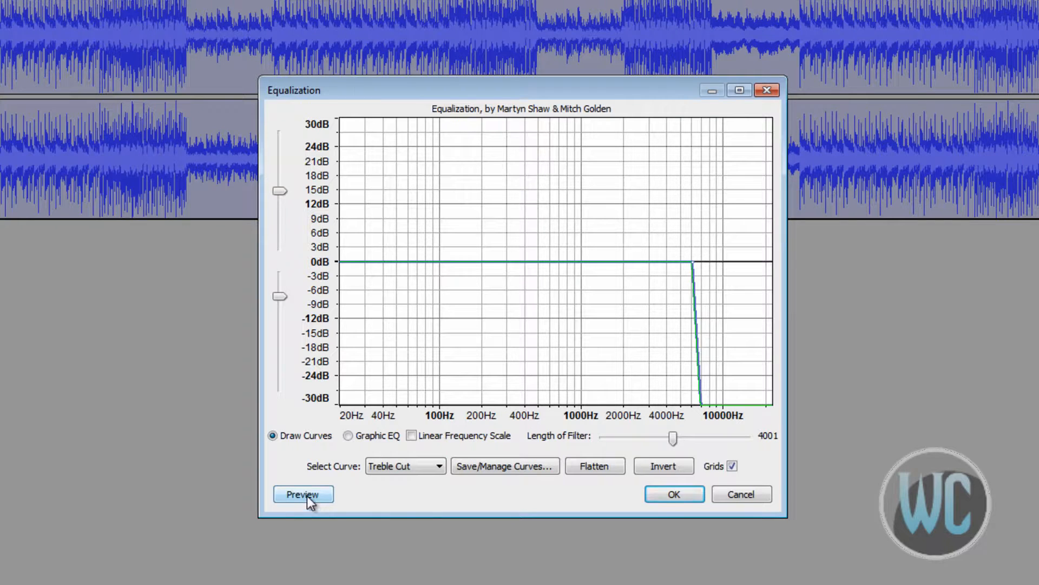
left_click(302, 494)
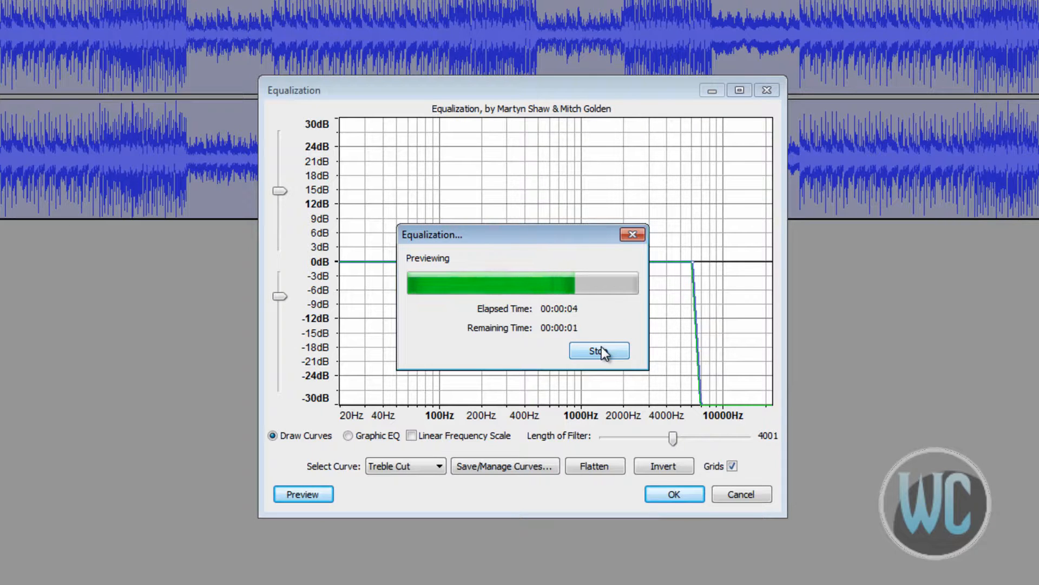
left_click(598, 349)
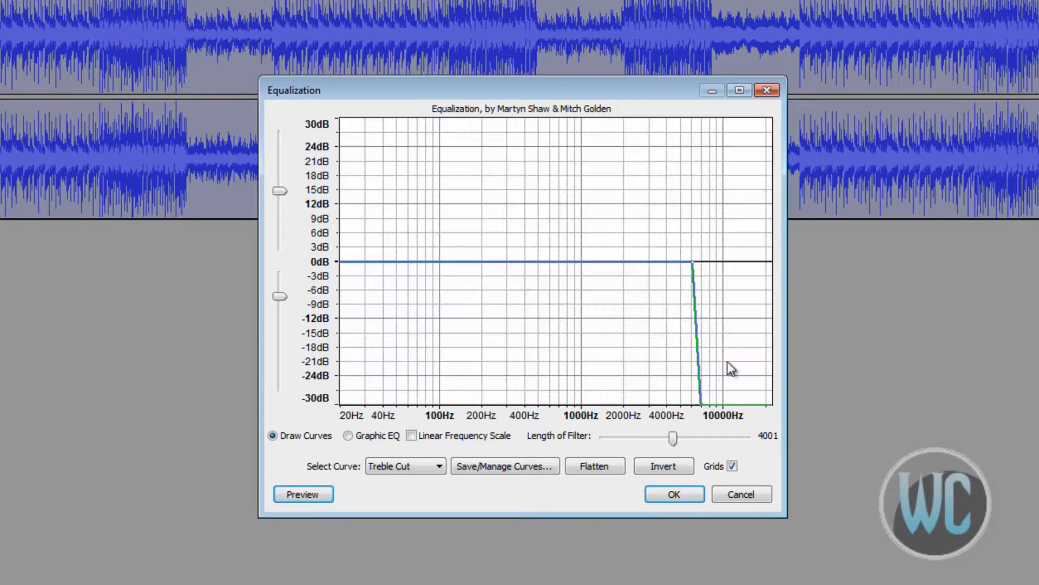
mouse_move(374, 271)
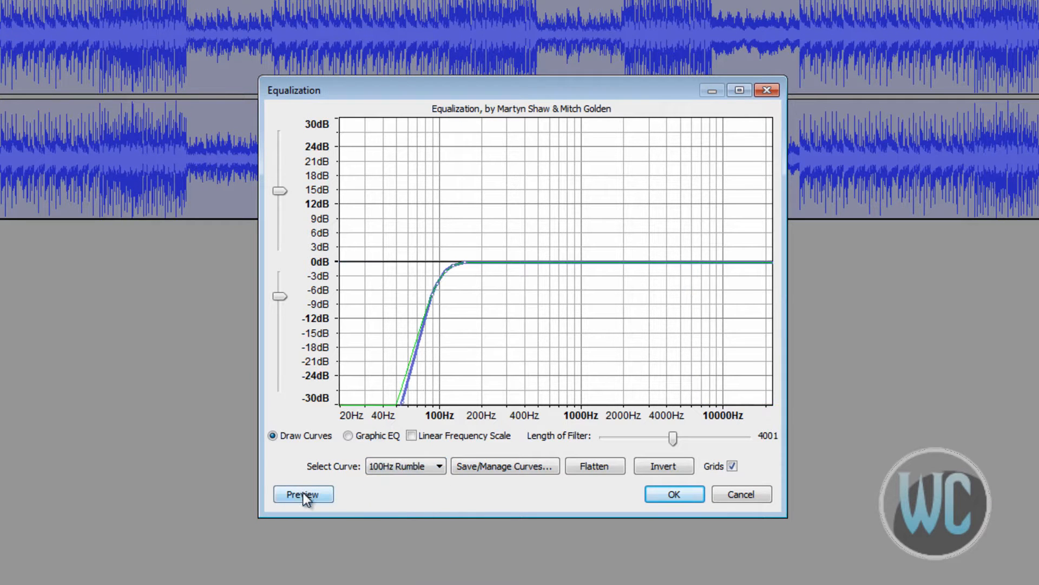
Step: Preview the 100Hz Rumble curve on the song and stop it early
left_click(302, 493)
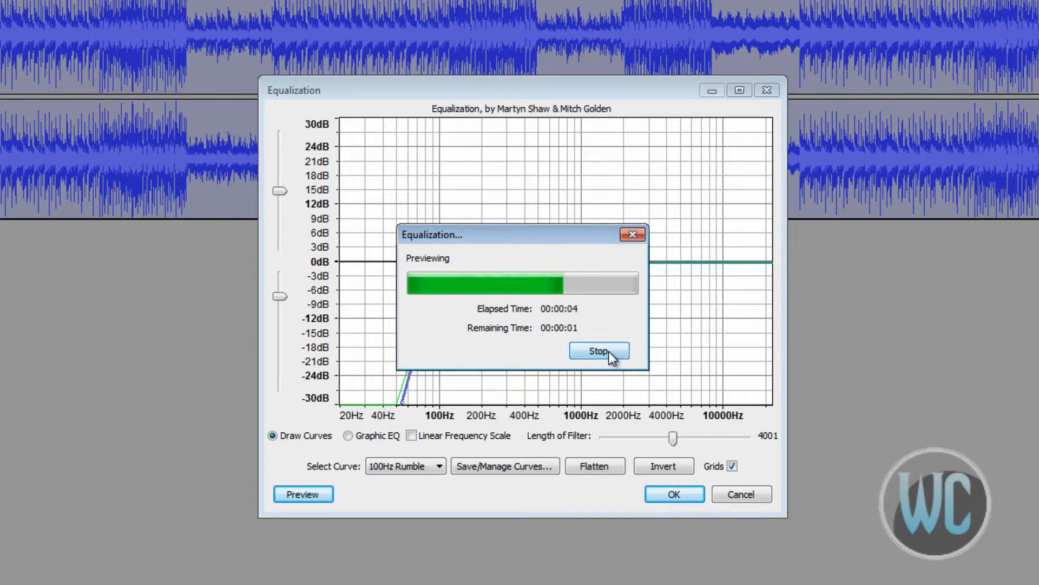
left_click(597, 350)
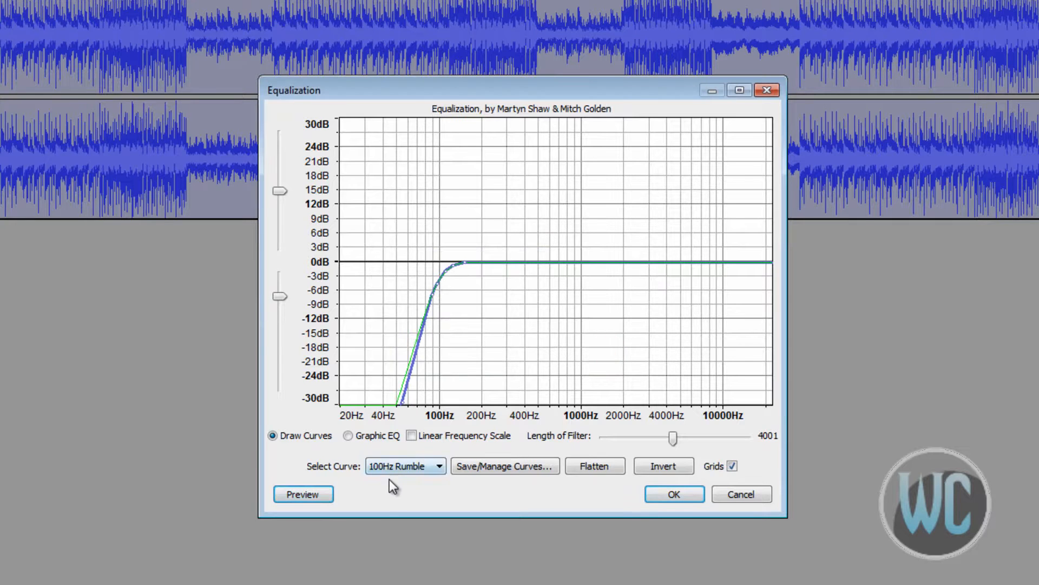
mouse_move(423, 505)
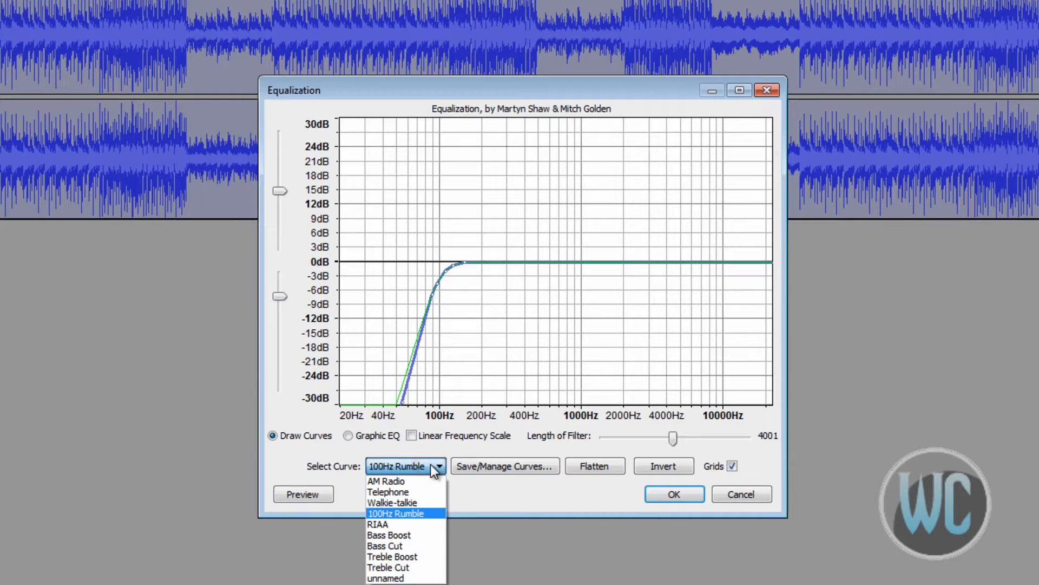
mouse_move(390, 492)
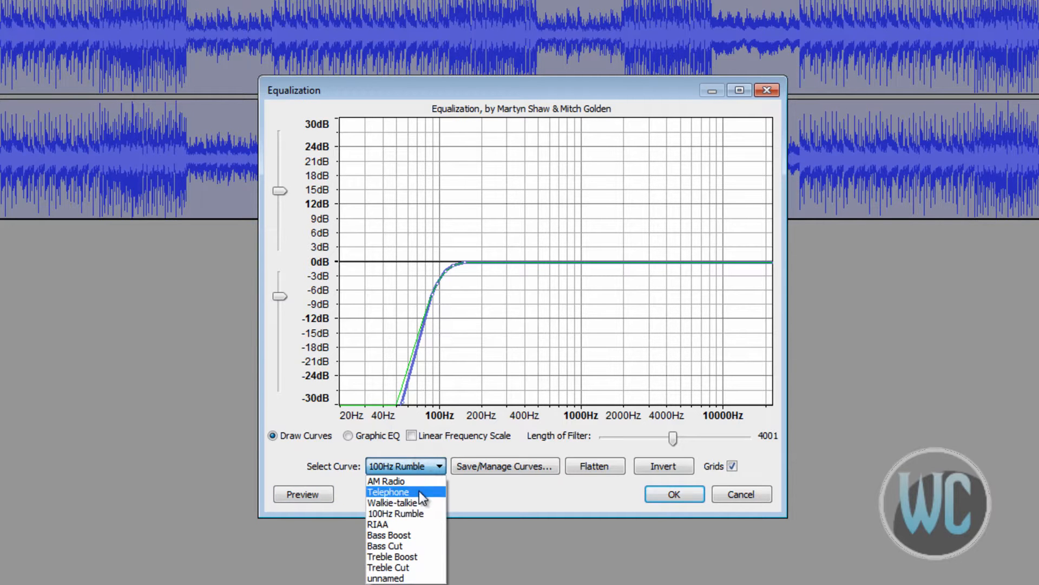
mouse_move(397, 502)
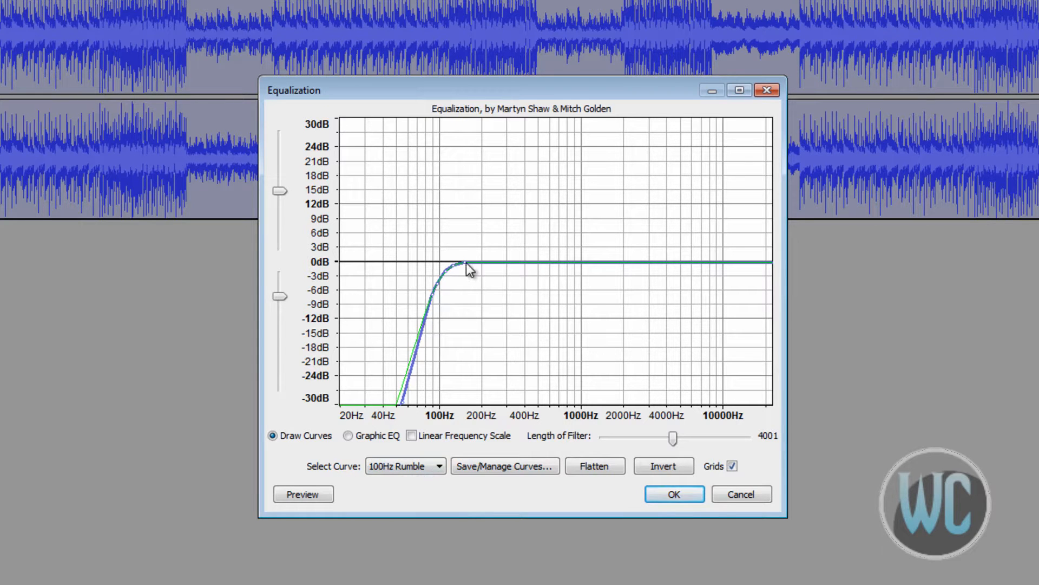
Step: Raise a hand-added 10000Hz point to +24 dB, preview it, then remove the point
left_click(718, 261)
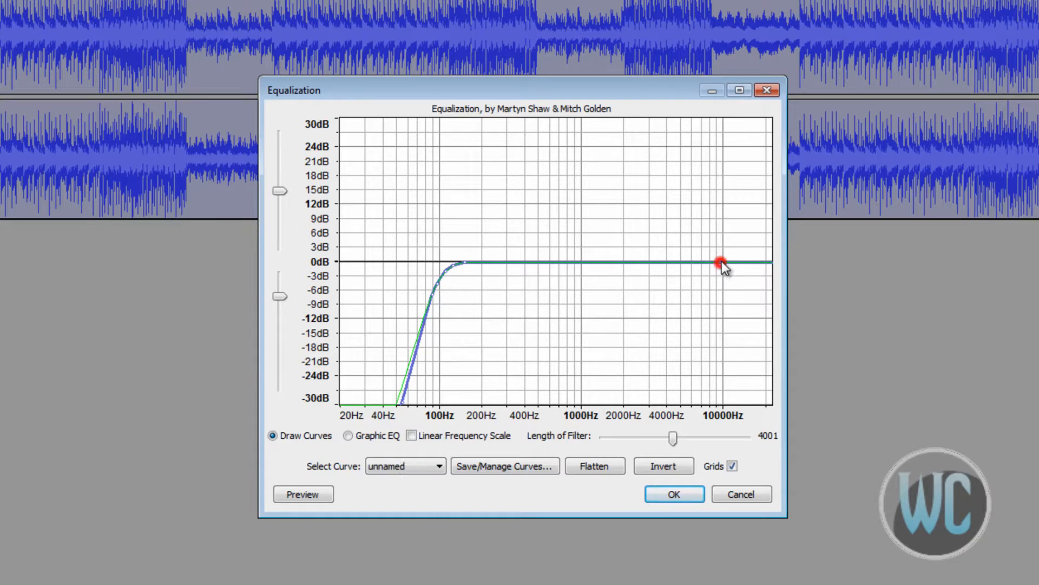
left_click_drag(721, 262, 722, 150)
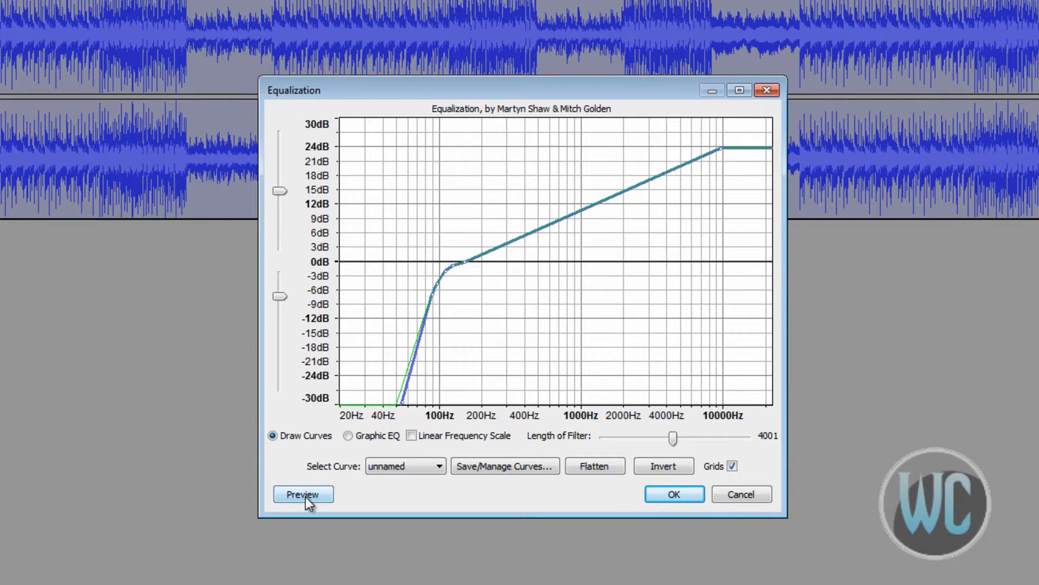
left_click(302, 494)
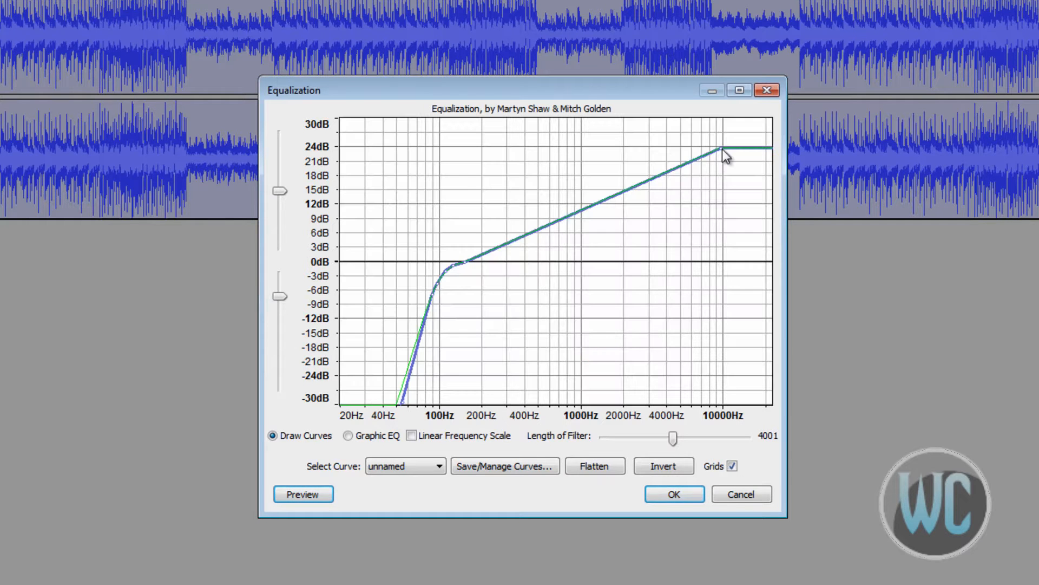
left_click_drag(723, 152, 733, 197)
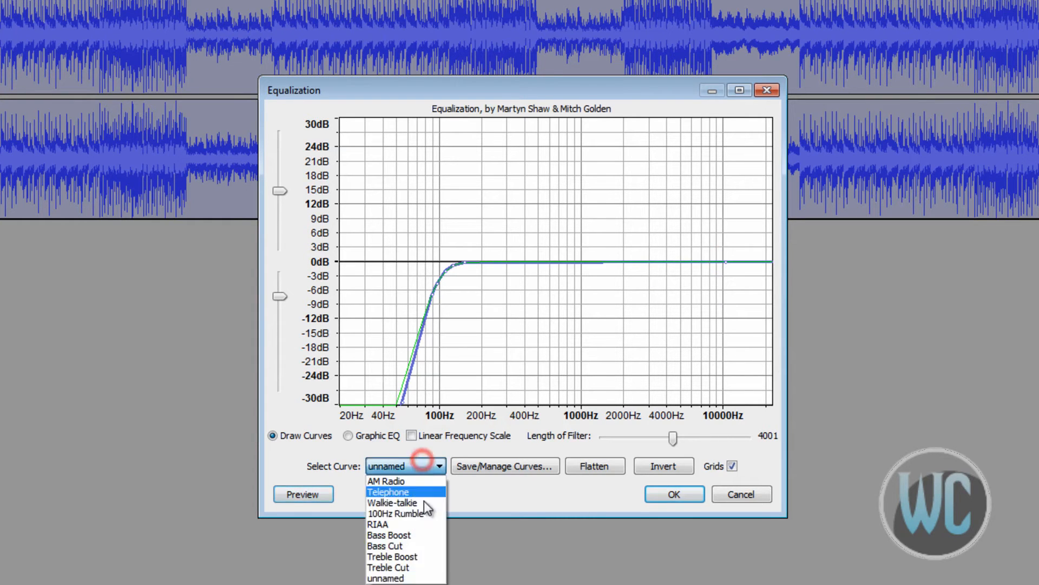
mouse_move(490, 495)
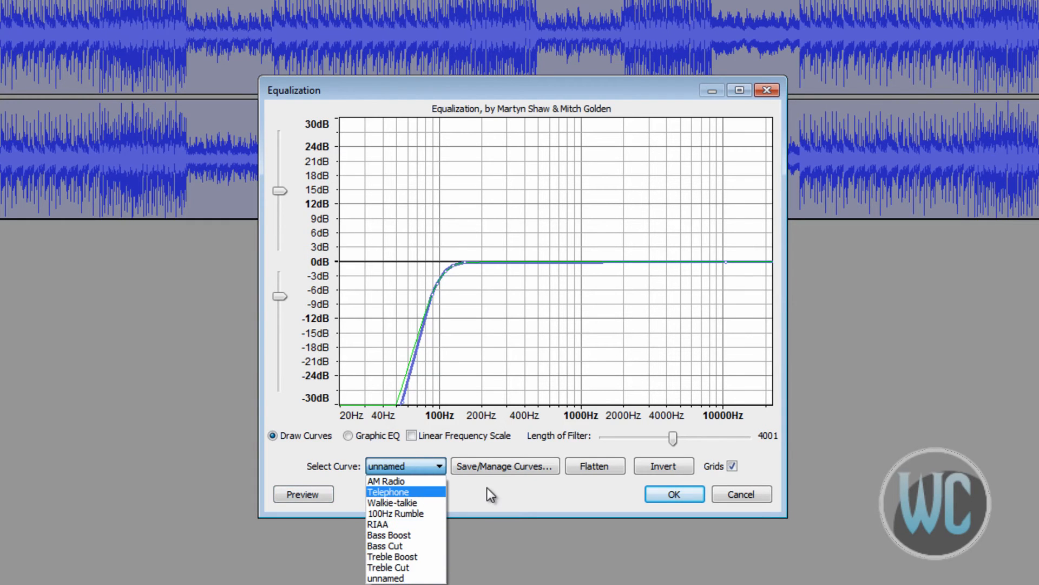
Step: Load the AM Radio preset curve and apply it to the stereo song track
left_click(385, 481)
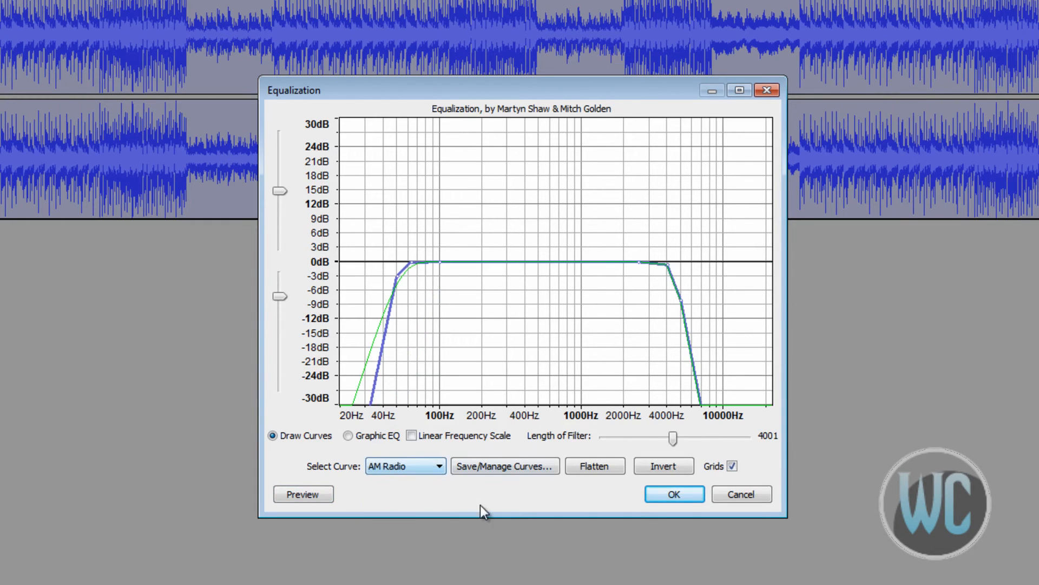
left_click(672, 494)
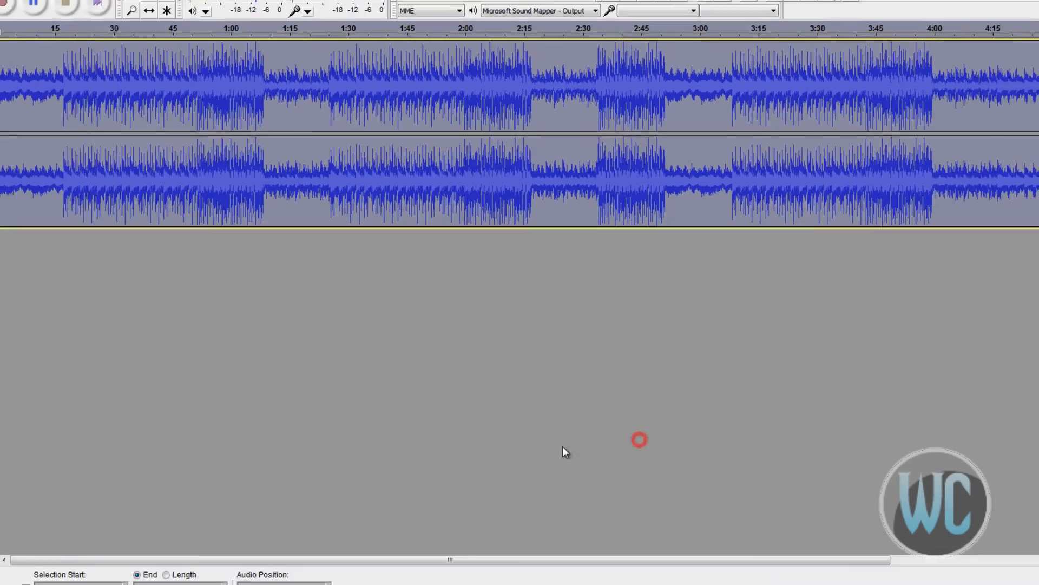